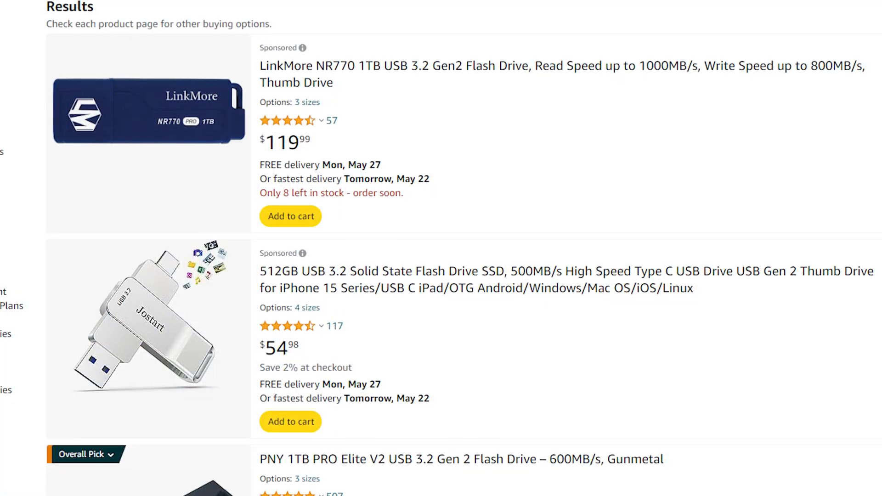
# Step: Scroll through the 1TB NVMe SSD results from WD, Samsung 990 EVO and Crucial P3
pyautogui.scroll(-3)
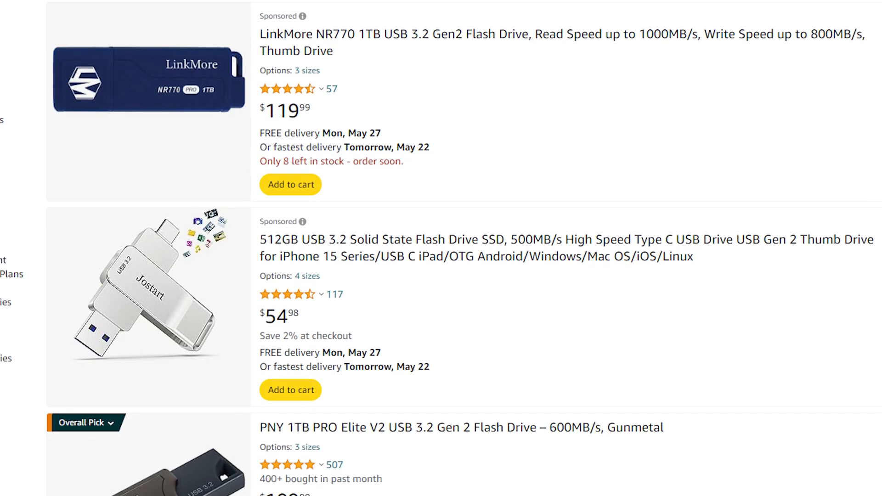
pyautogui.scroll(-3)
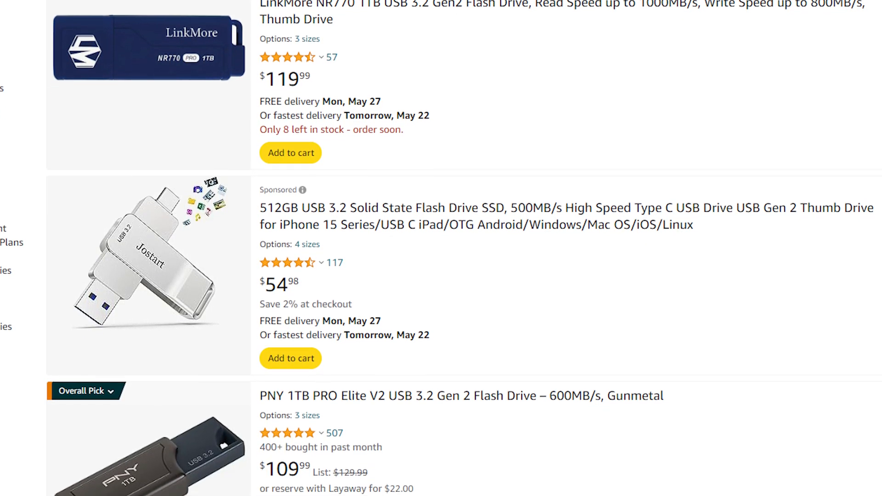
pyautogui.scroll(-3)
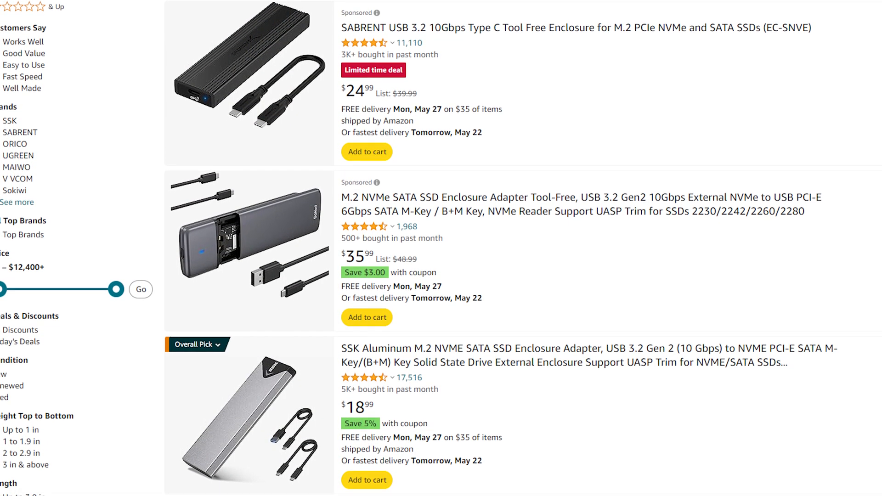
pyautogui.scroll(-3)
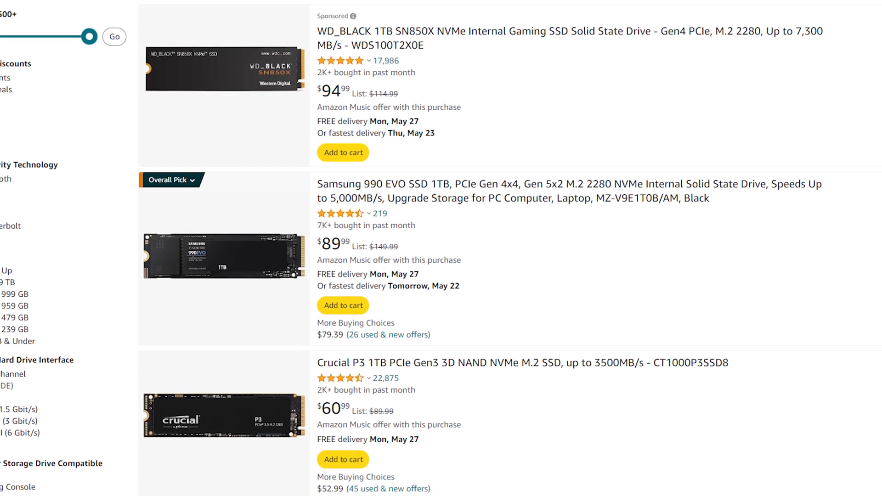
pyautogui.scroll(-3)
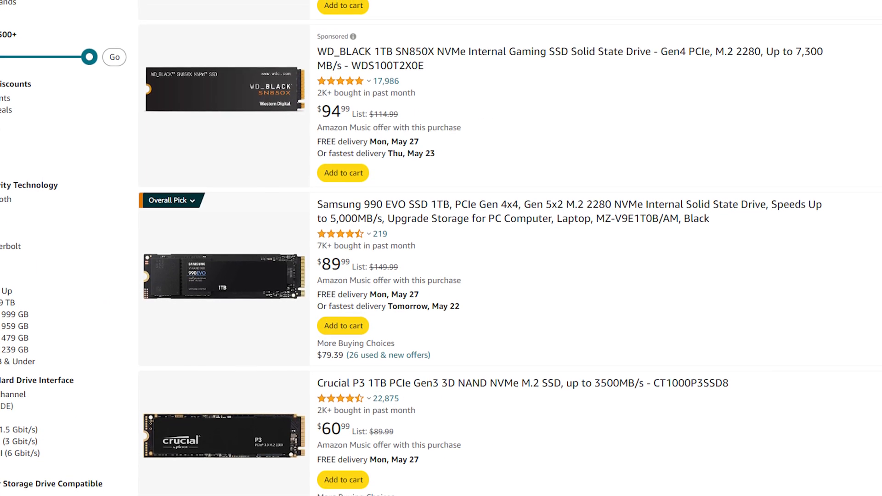
pyautogui.scroll(-3)
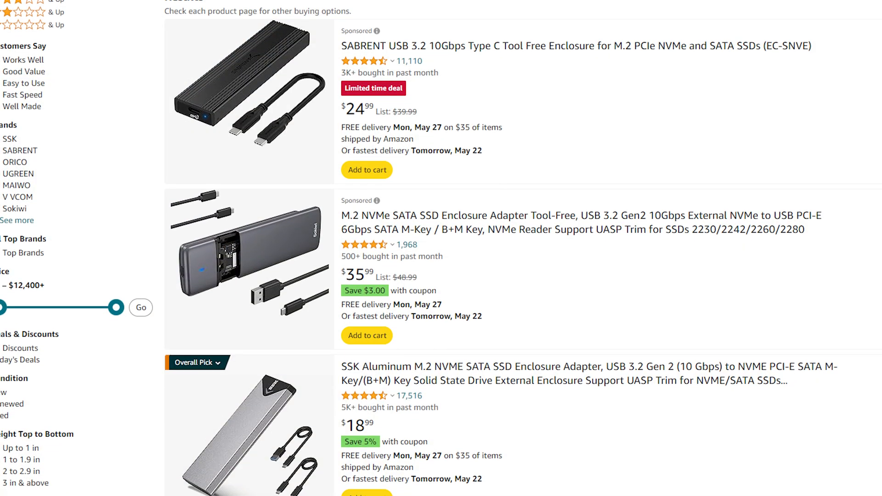
pyautogui.scroll(-3)
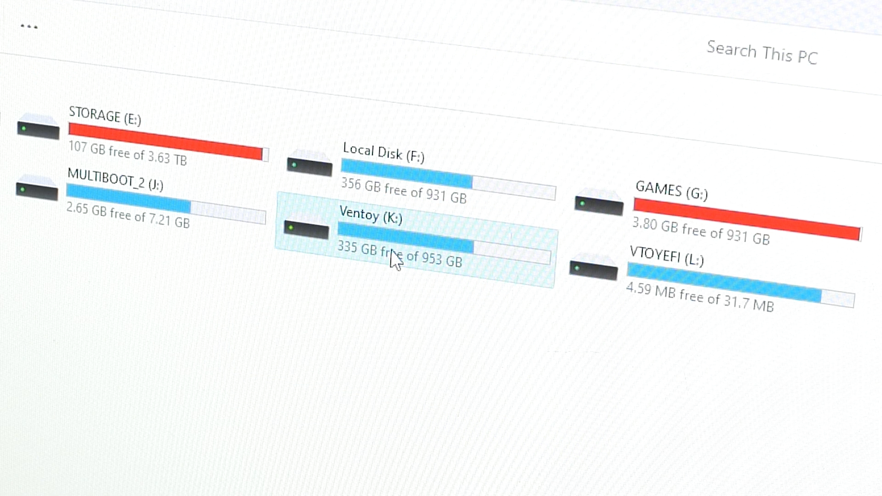
# Step: Format the Ventoy (K:) drive, then paste the copied files into its empty root
pyautogui.rightClick(393, 259)
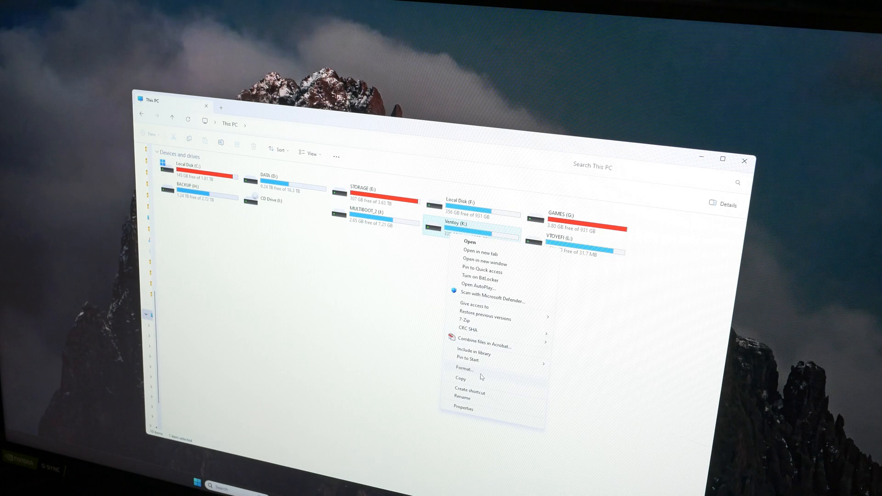
pyautogui.click(464, 367)
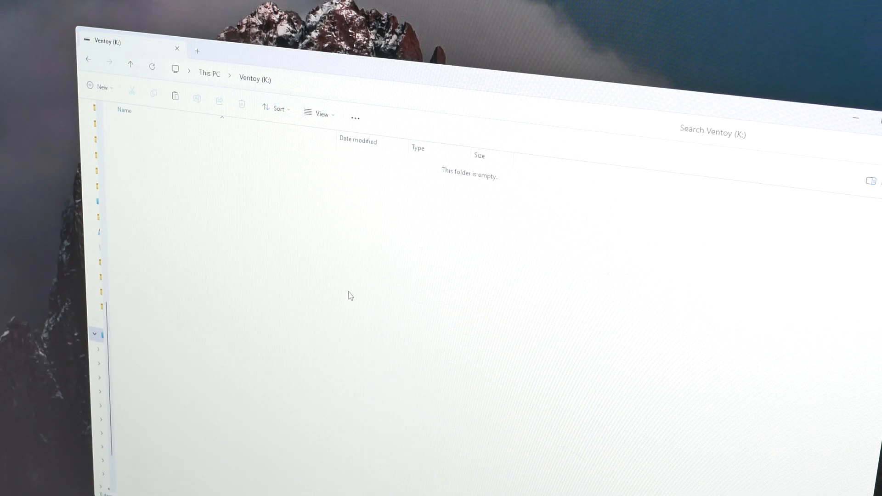
pyautogui.rightClick(349, 295)
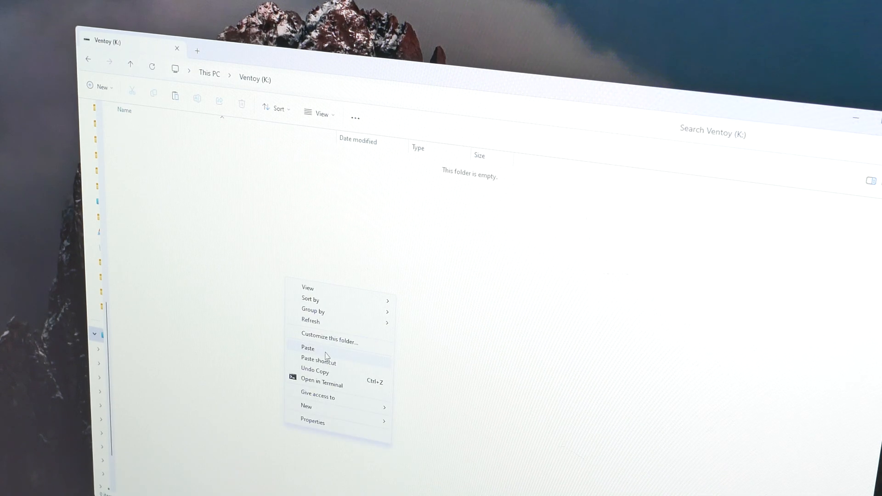
pyautogui.click(307, 348)
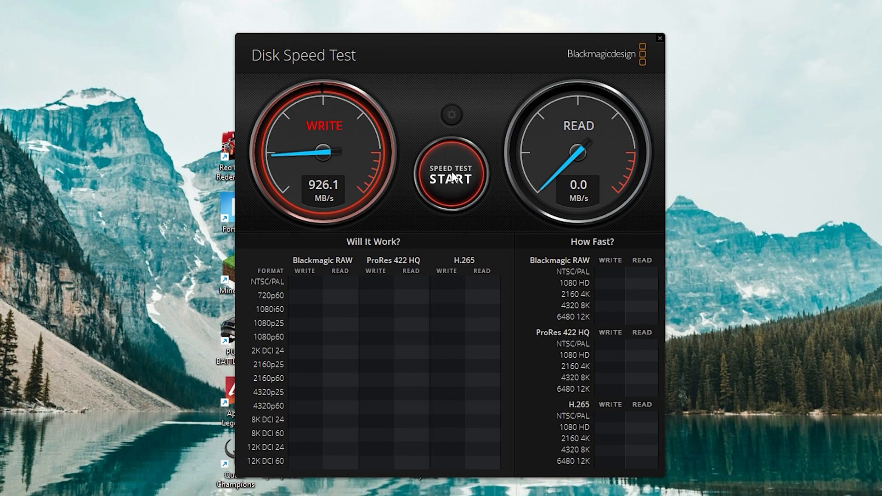
# Step: Start the read and write speed benchmark on the drive
pyautogui.click(450, 174)
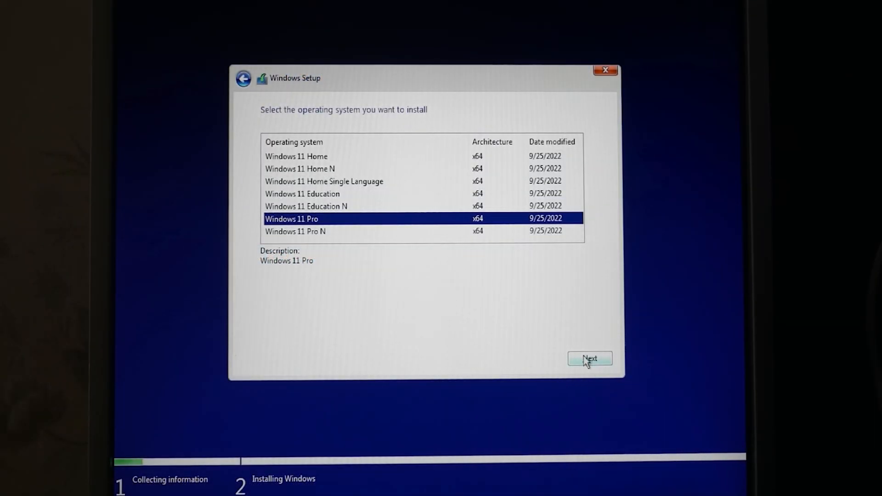
# Step: Confirm Windows 11 Pro as the edition to install and continue to the next step
pyautogui.click(589, 359)
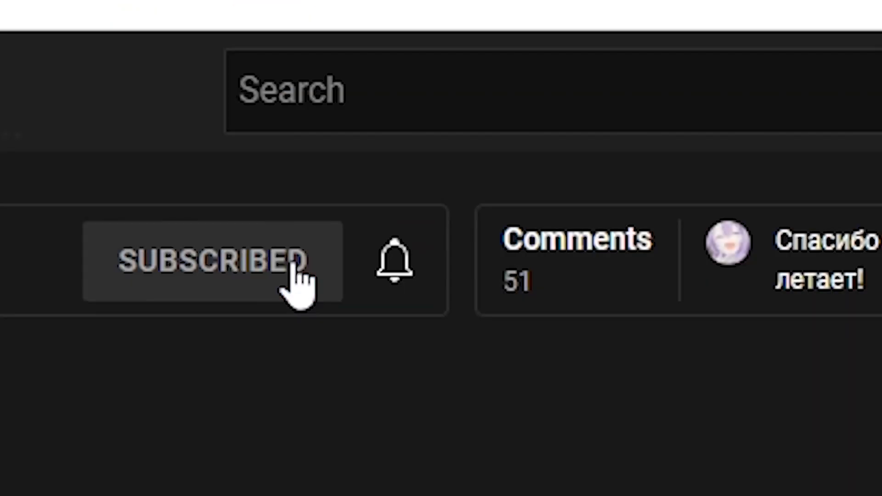
# Step: Show the All and Personalized notification options via the bell next to SUBSCRIBED
pyautogui.click(396, 260)
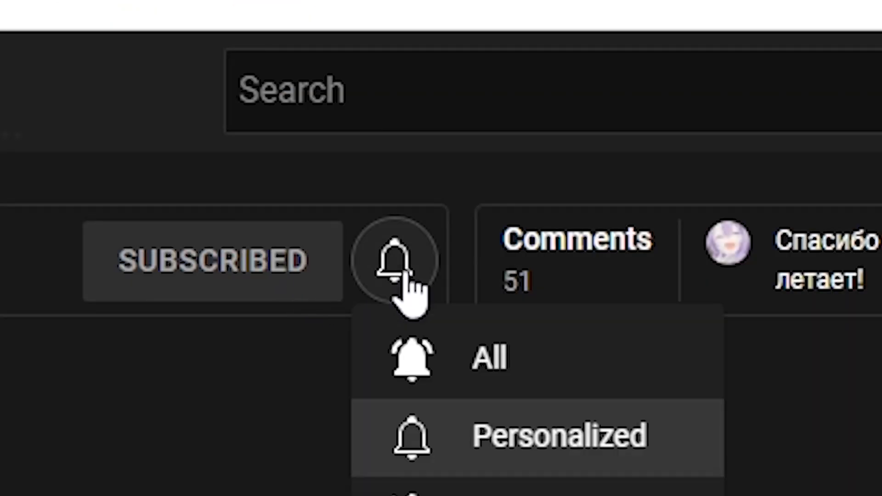